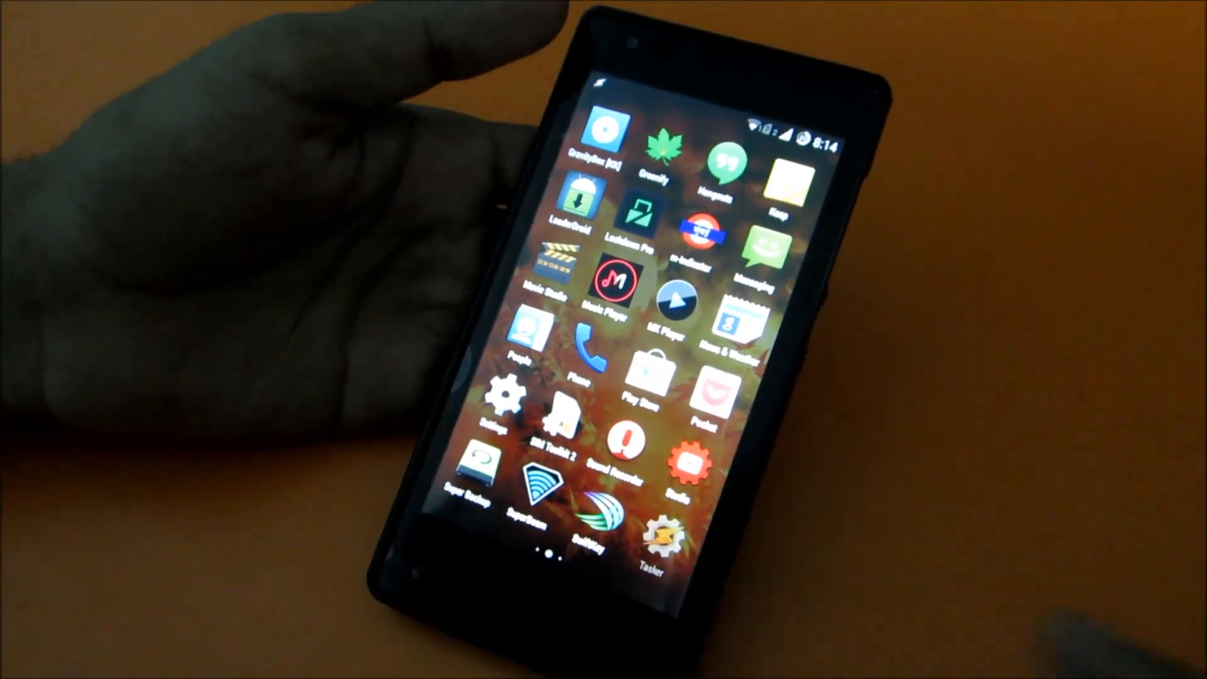
# Launch Tasker from the app drawer to its empty profiles list.
pyautogui.click(652, 536)
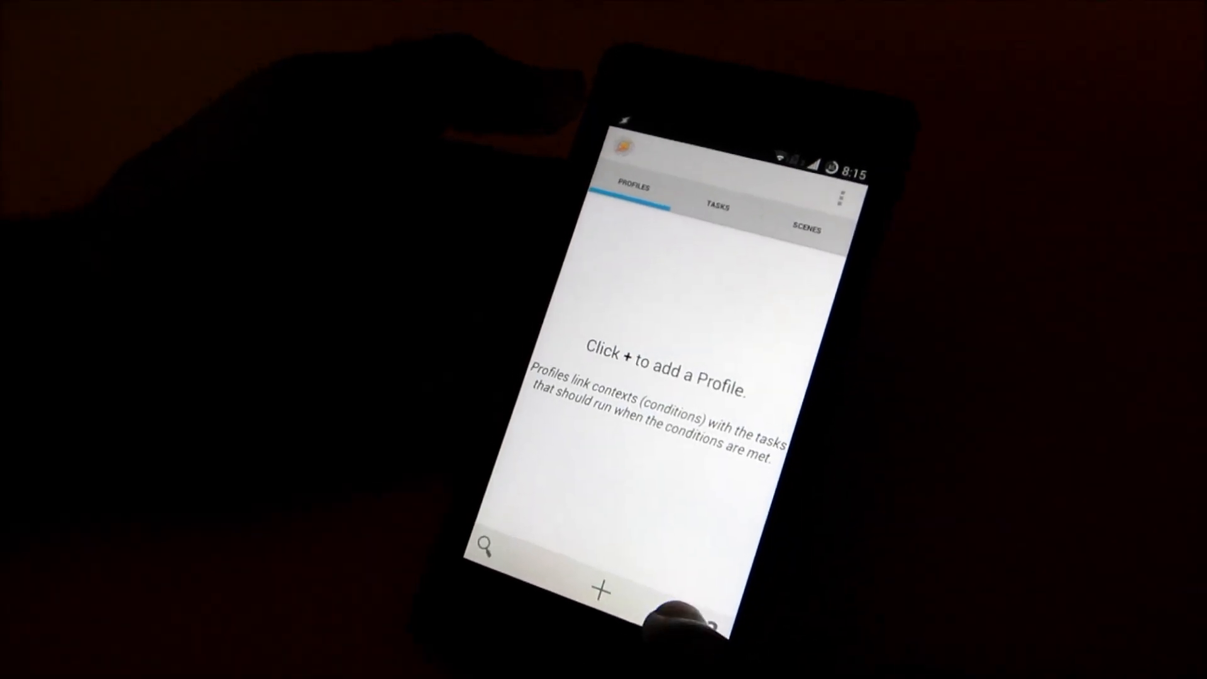
# Add a new profile with the State > Phone > Call condition set to incoming.
pyautogui.click(601, 588)
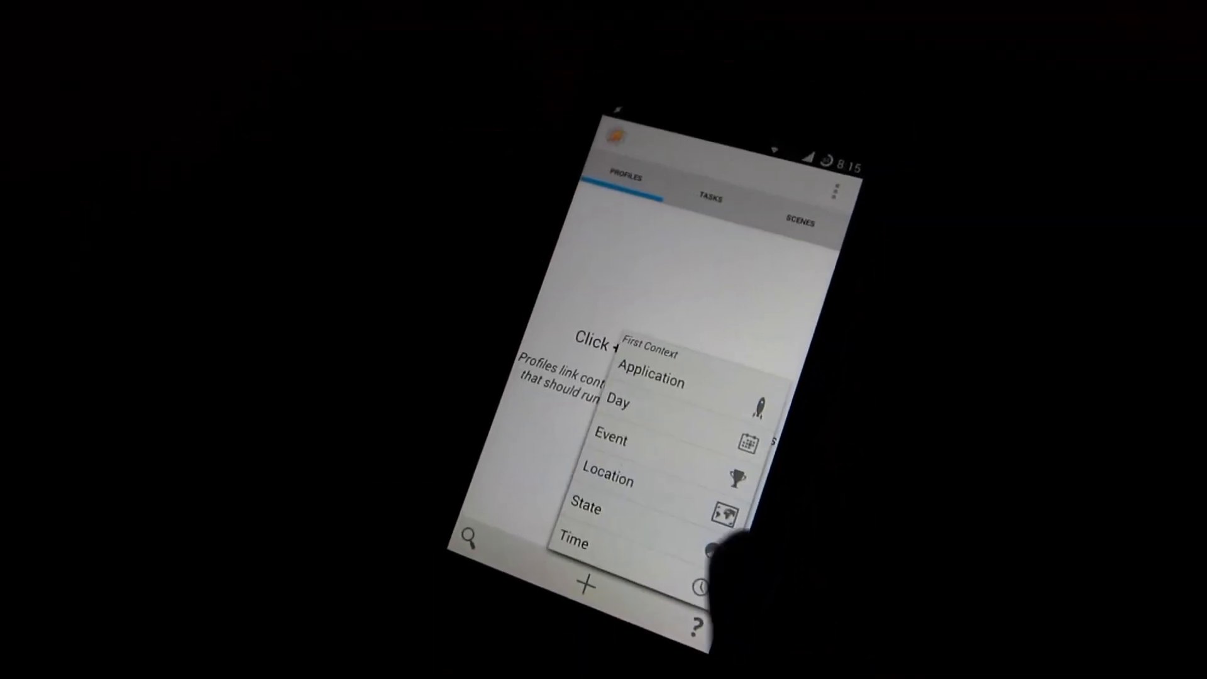
pyautogui.click(584, 509)
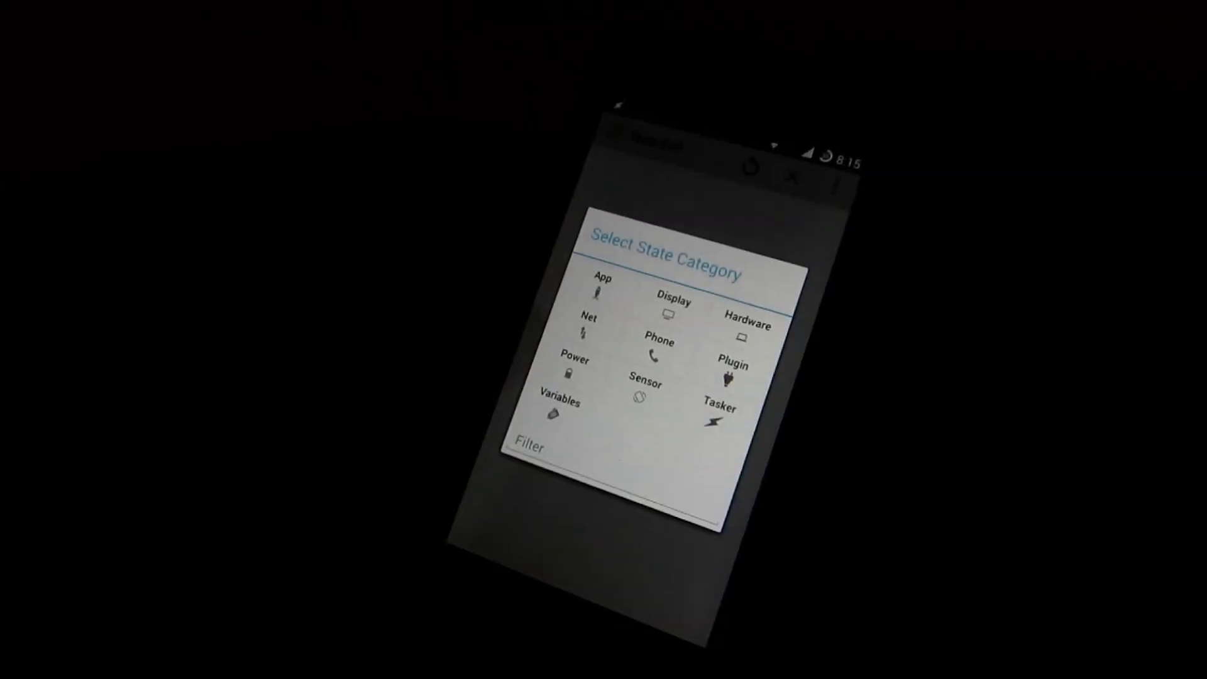
pyautogui.click(659, 342)
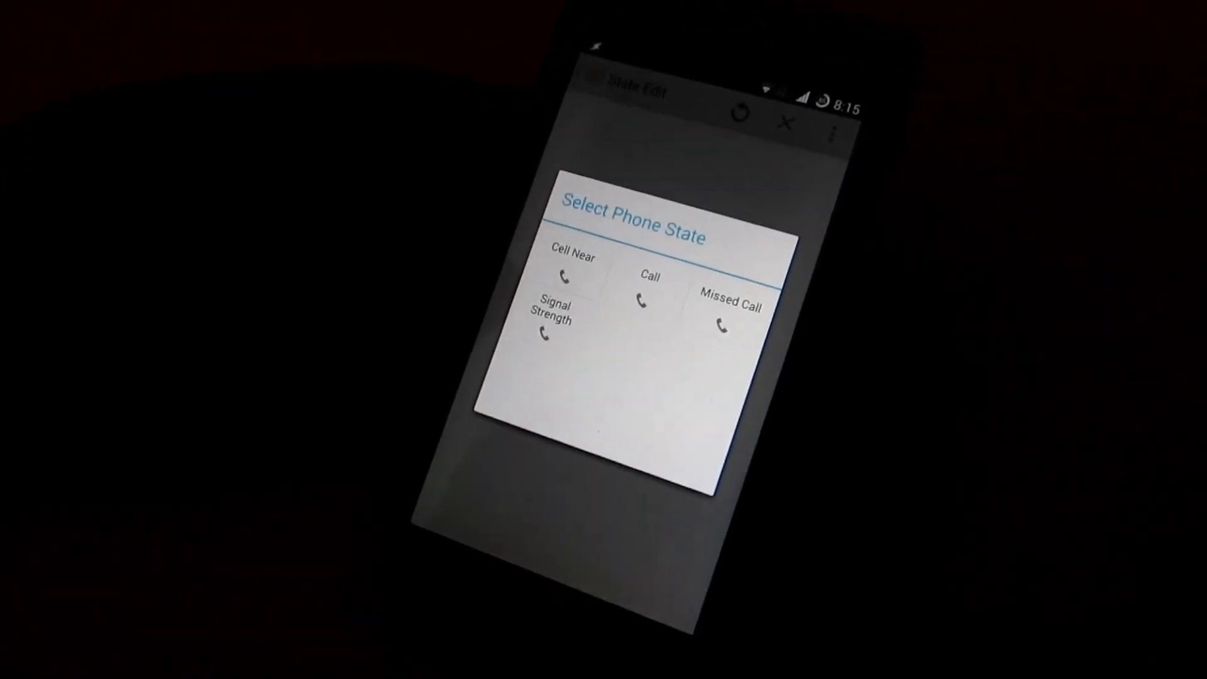
pyautogui.click(650, 289)
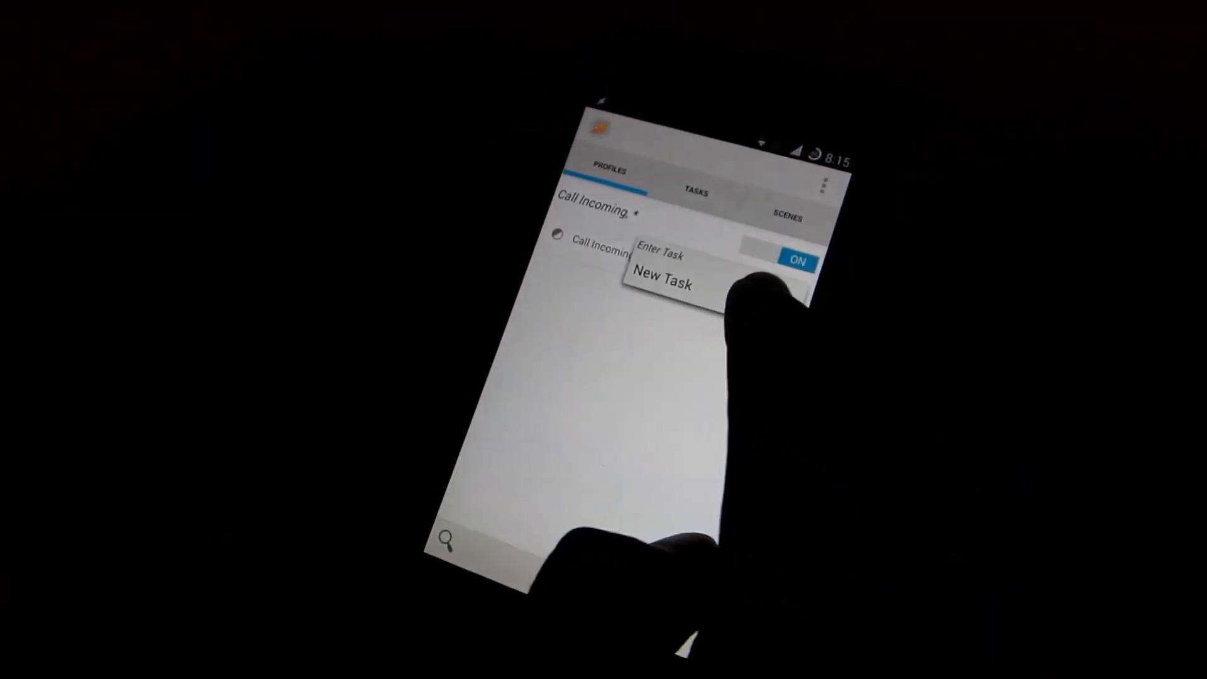
# Link the profile to a new task named 'Ring'.
pyautogui.click(662, 280)
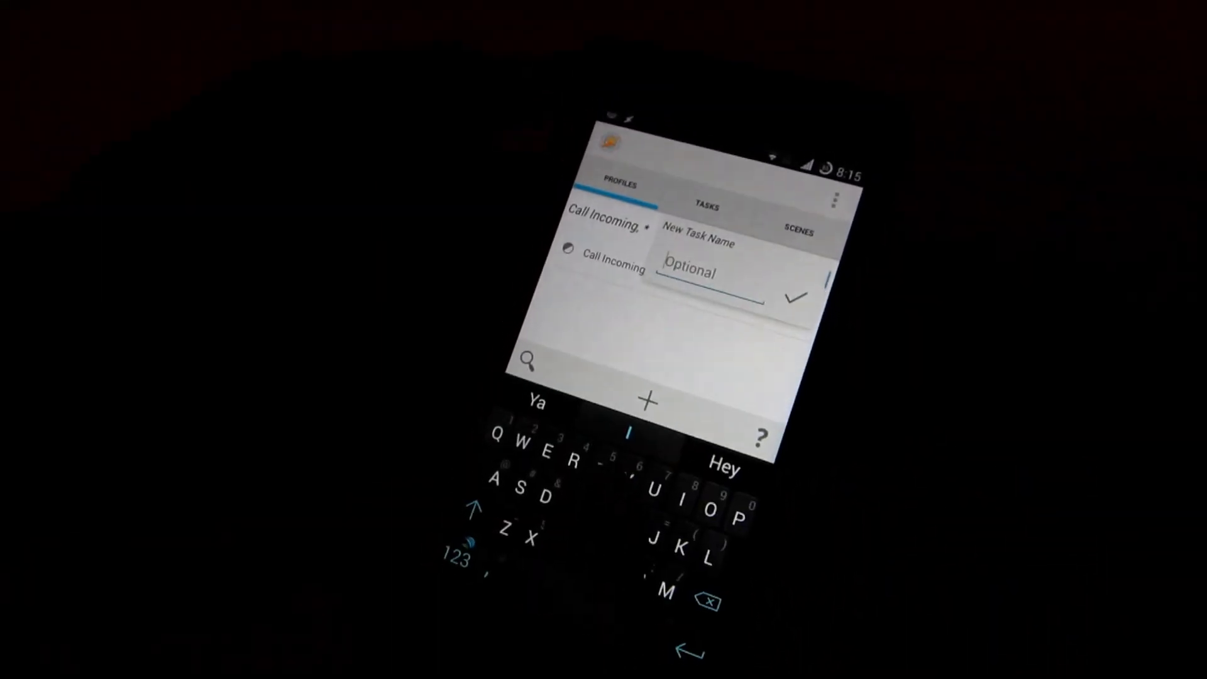
pyautogui.write('Ring')
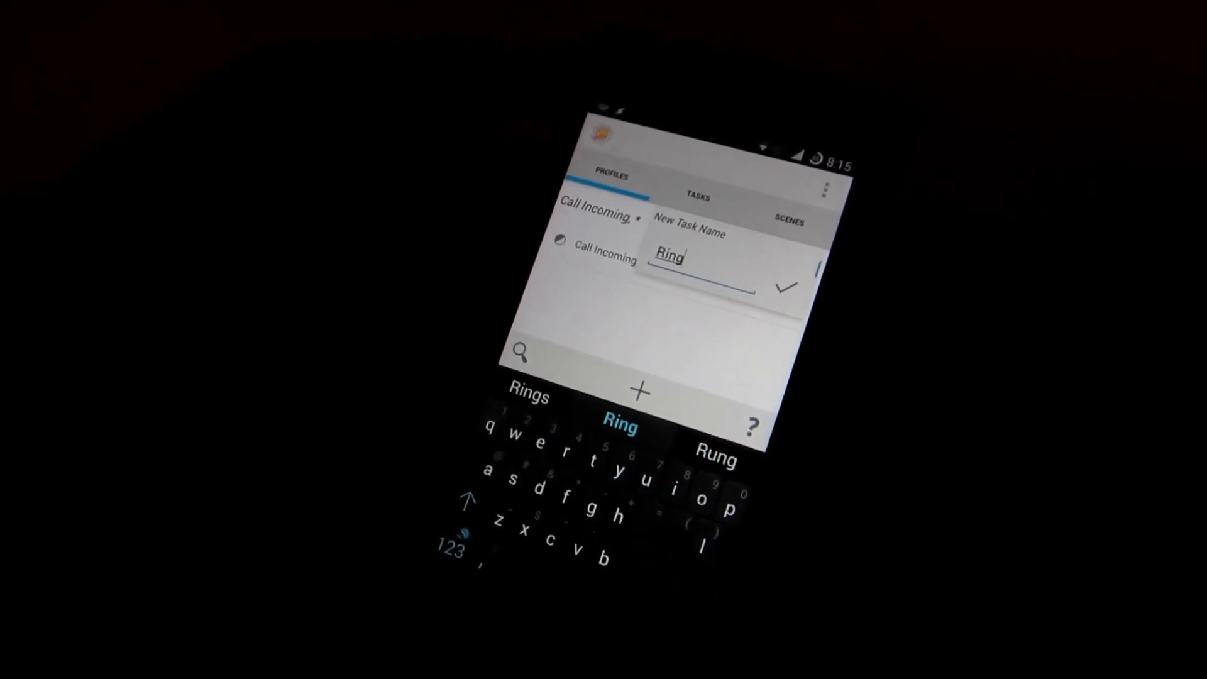
pyautogui.click(787, 285)
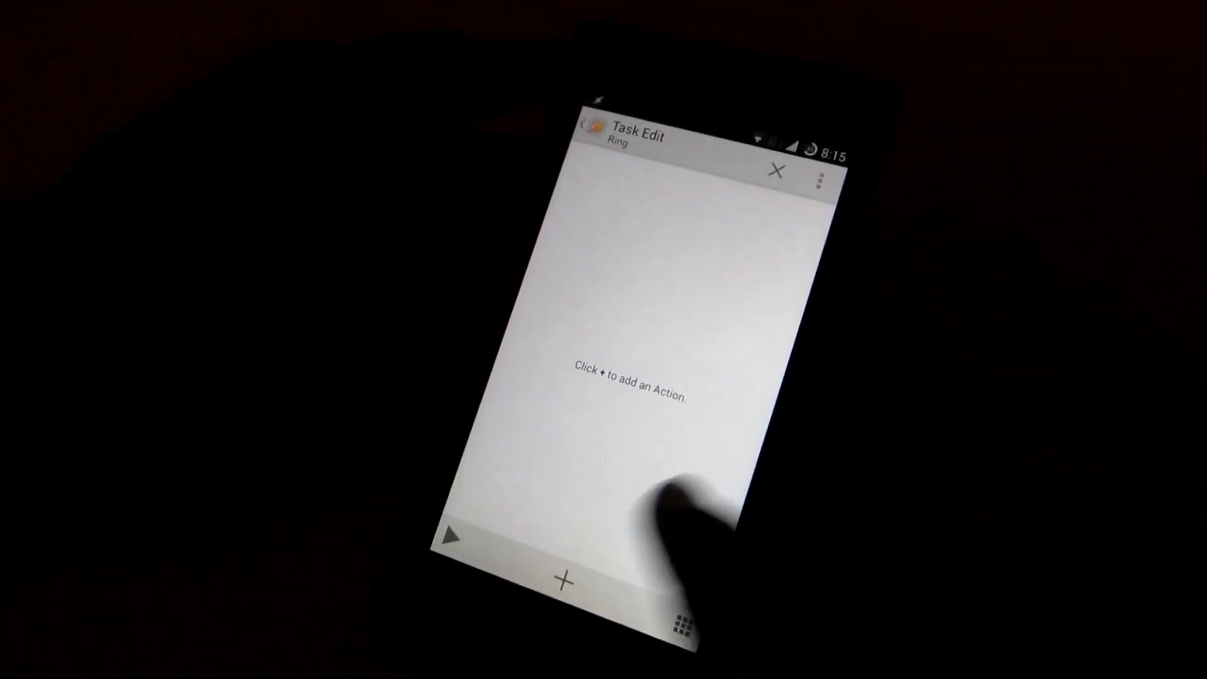
# Add a Media > Music Play action to Ring and browse for the mp3 song to play.
pyautogui.click(561, 582)
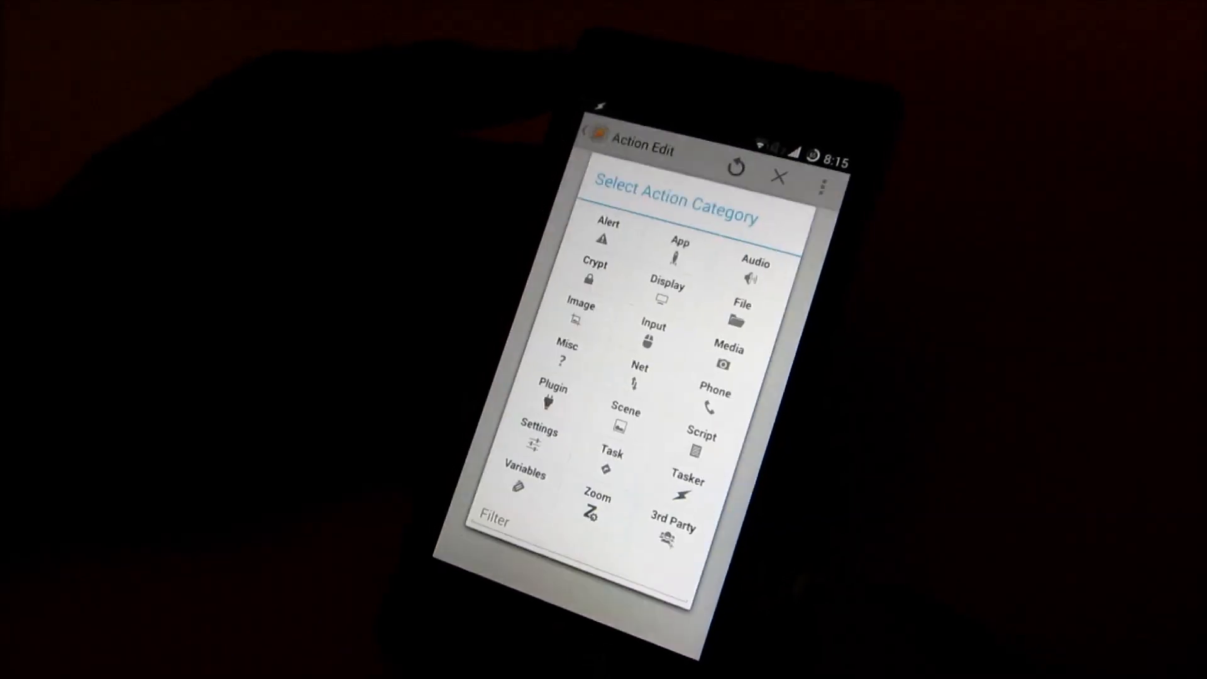
pyautogui.click(726, 348)
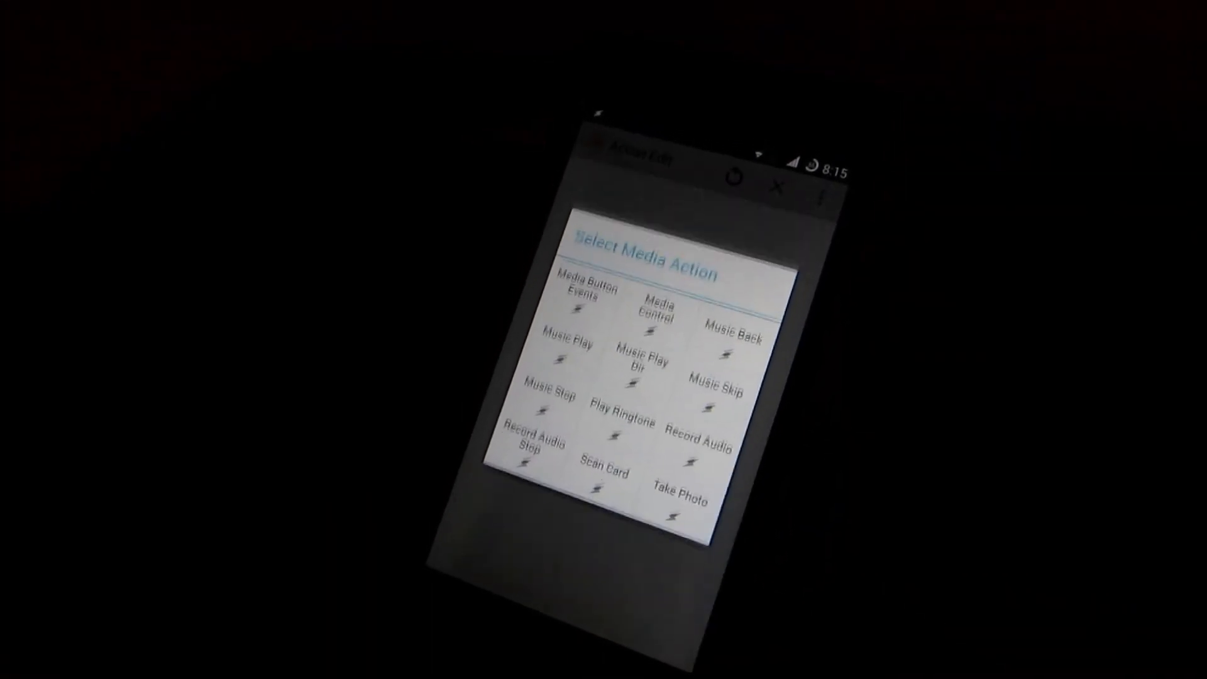
pyautogui.click(564, 348)
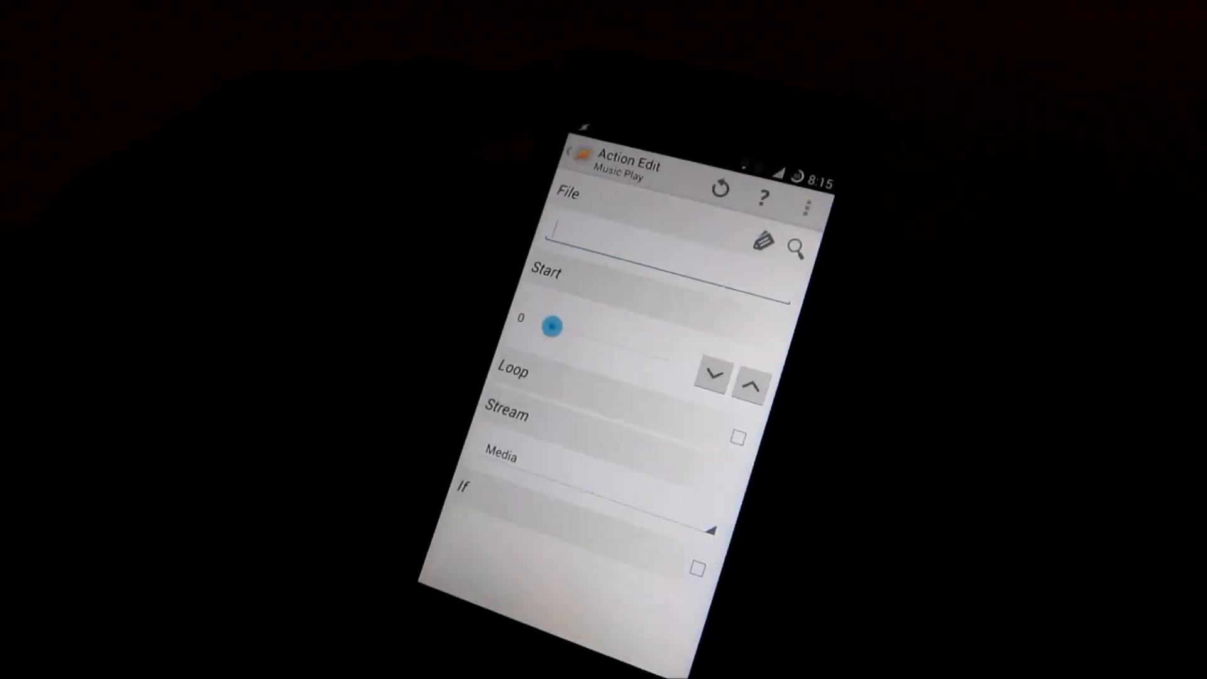
pyautogui.click(797, 249)
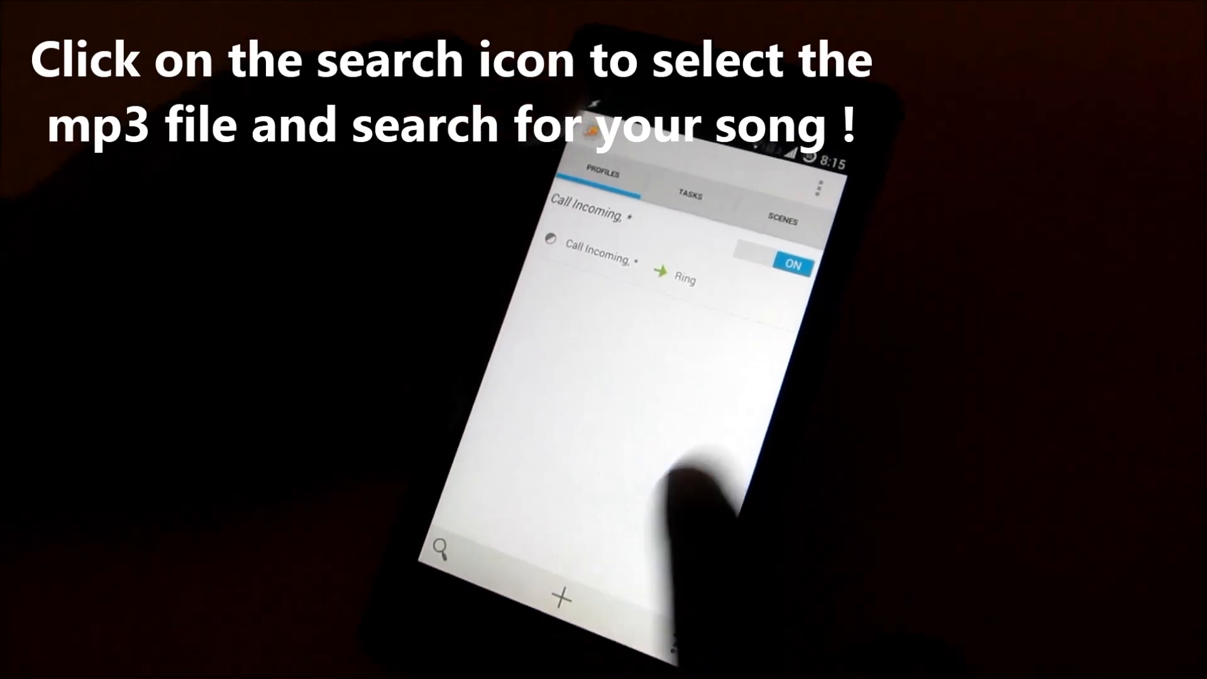
# Add a new exit task named 'Ring Stop' to the Call Incoming profile via the Ring task's options.
pyautogui.click(684, 273)
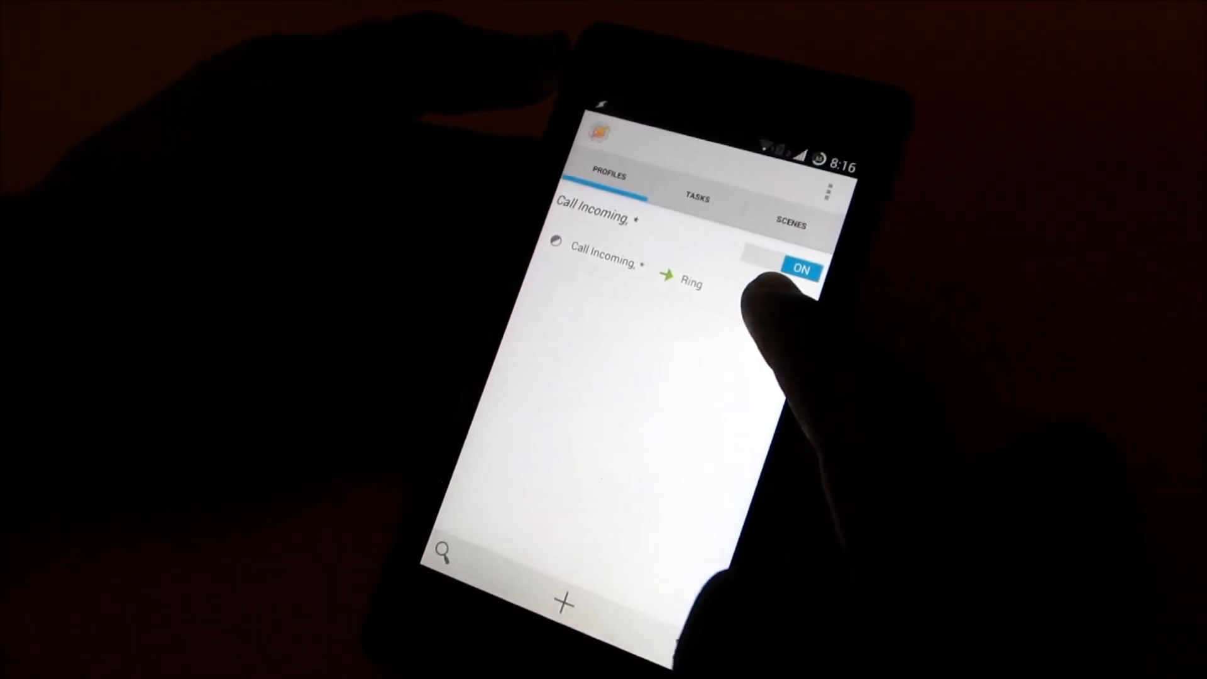
pyautogui.click(692, 281)
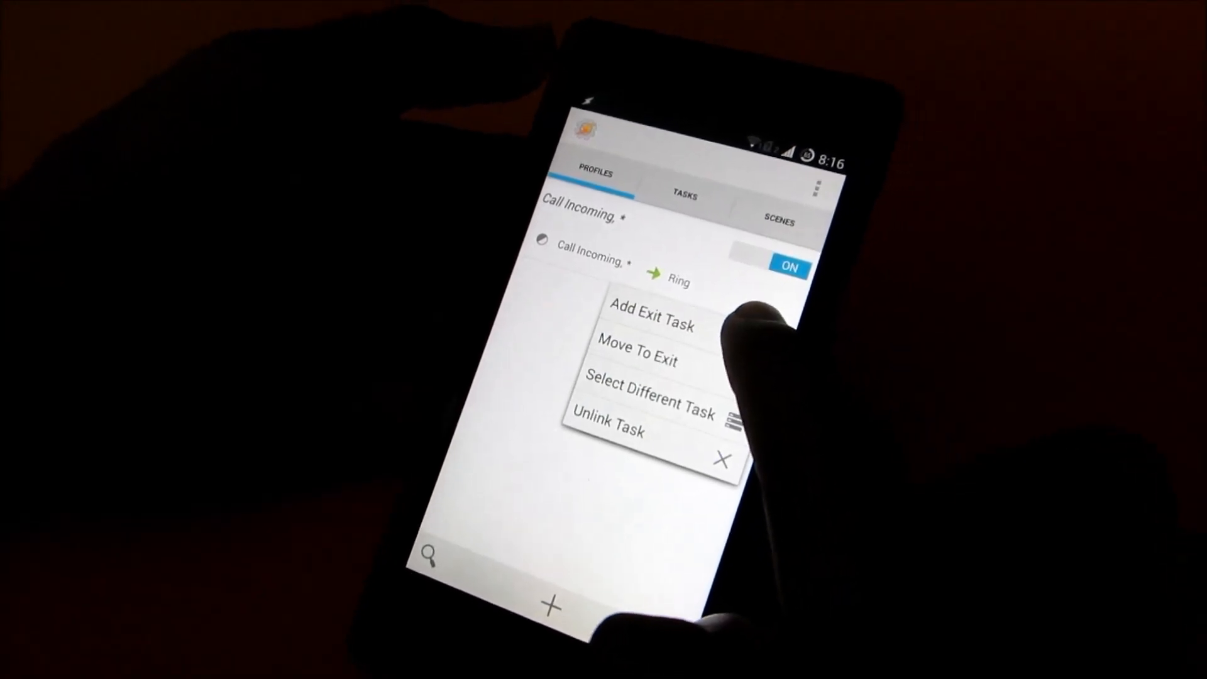
pyautogui.click(649, 322)
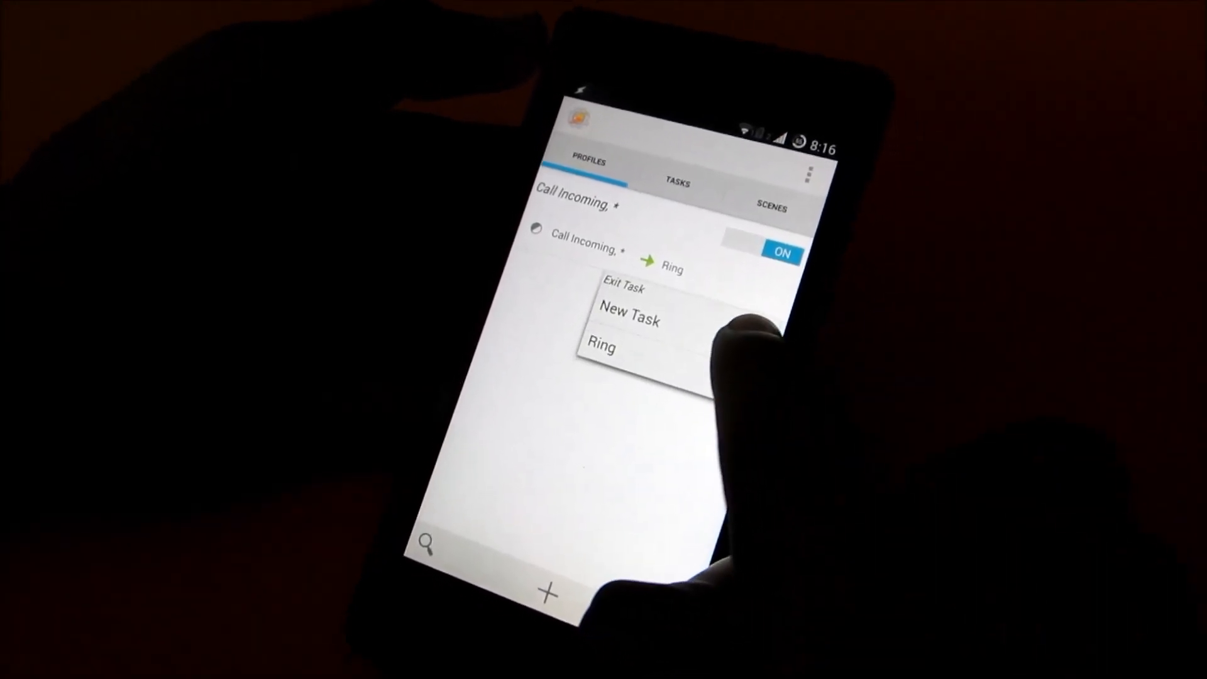
pyautogui.click(629, 321)
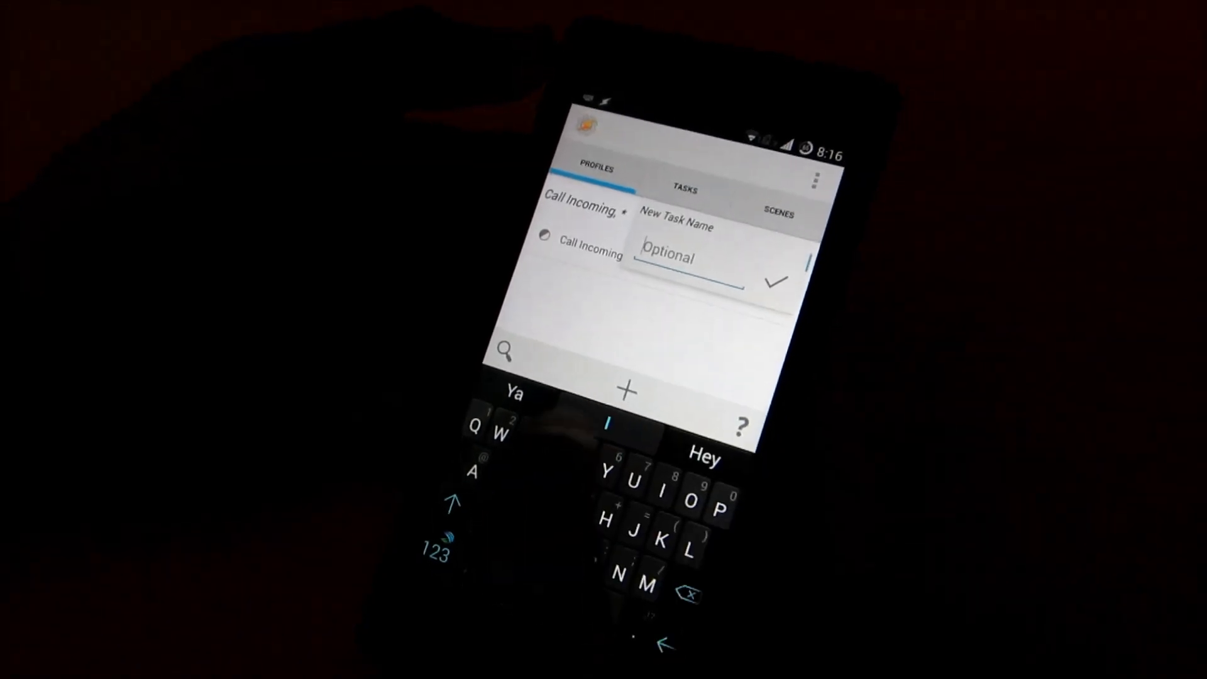
pyautogui.write('Ring')
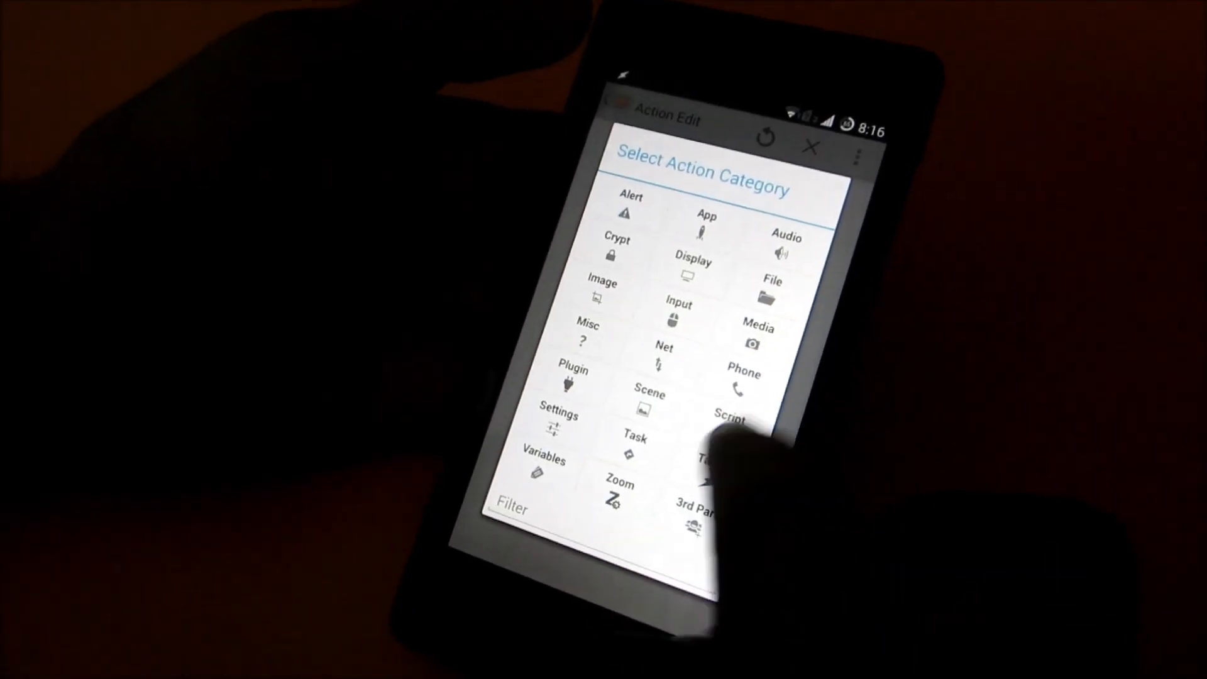
# Give Ring Stop a Media > Music Stop action and return to start another profile.
pyautogui.click(757, 317)
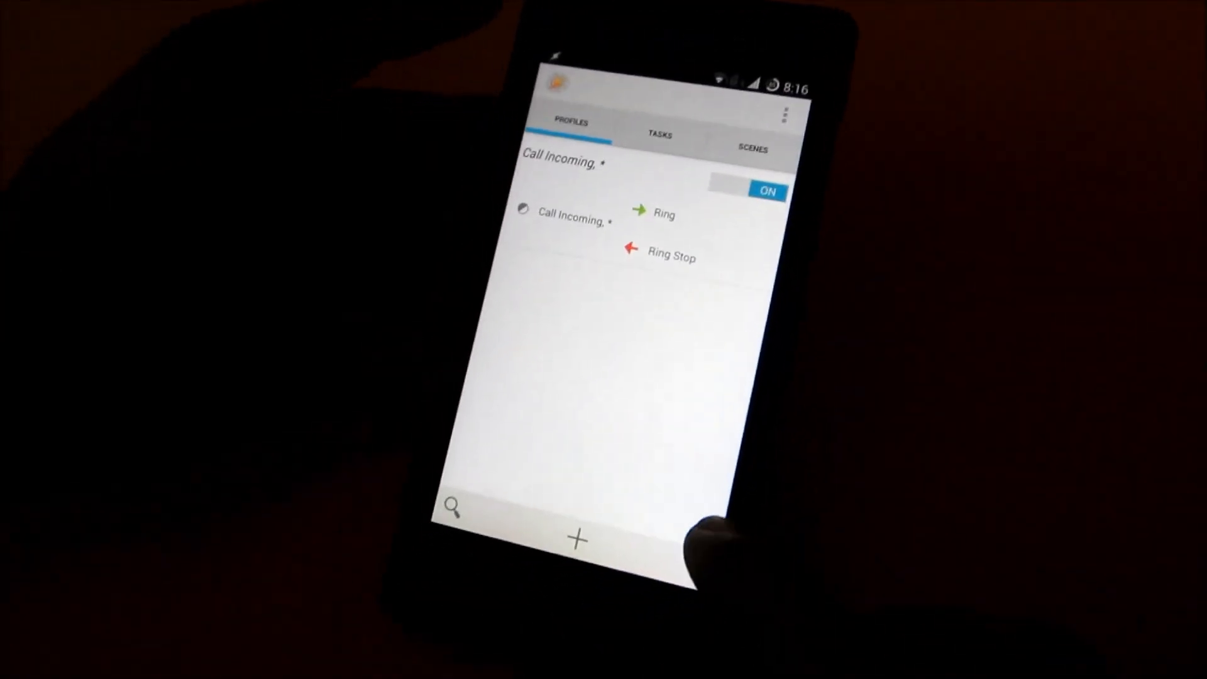
pyautogui.click(581, 538)
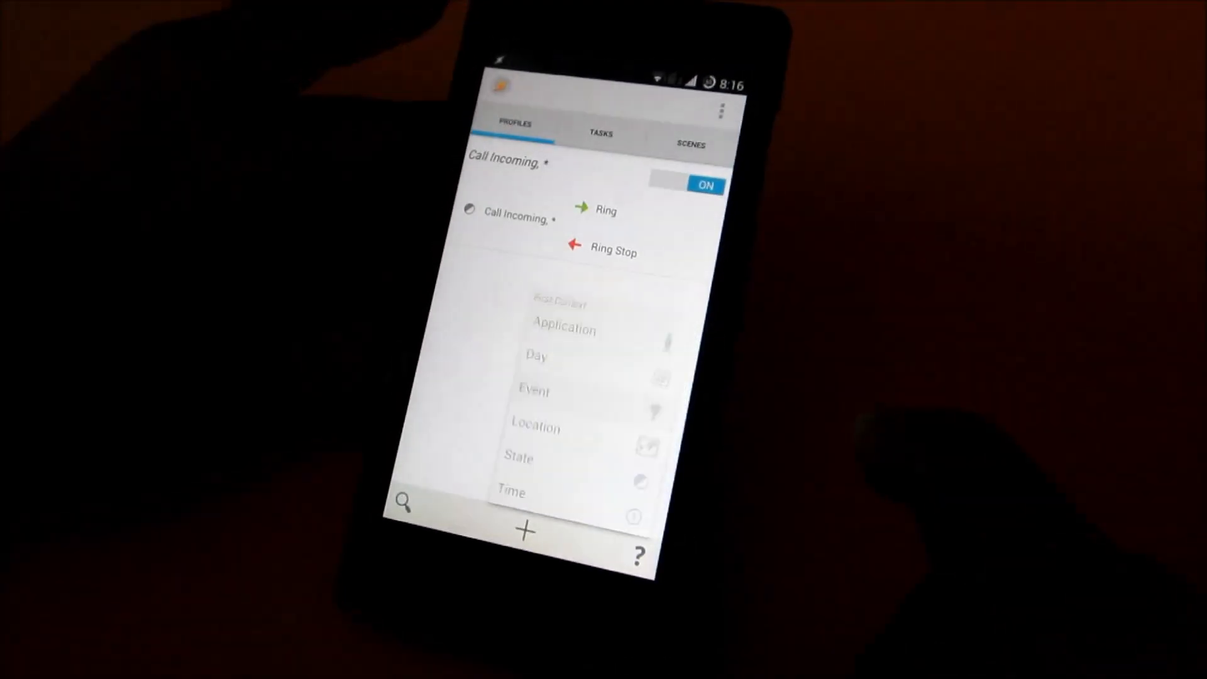
# Base the new profile on the Phone Call (Offhook) state and link it to the existing Ring Stop task.
pyautogui.click(532, 391)
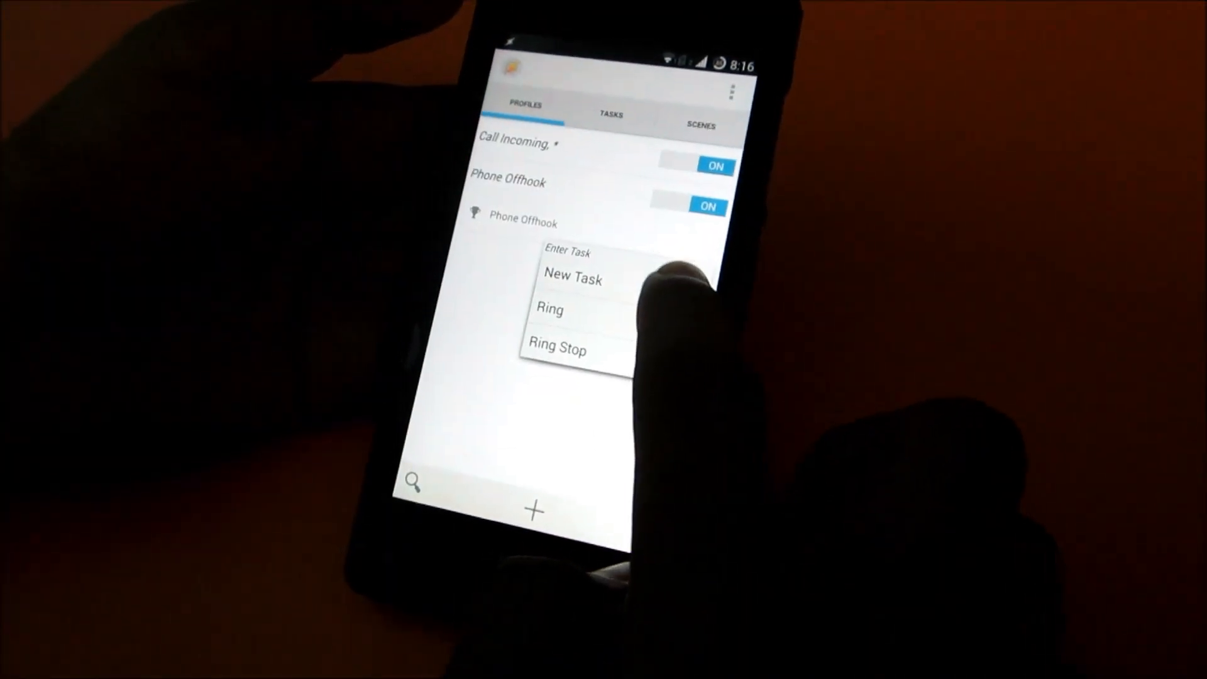
pyautogui.click(557, 351)
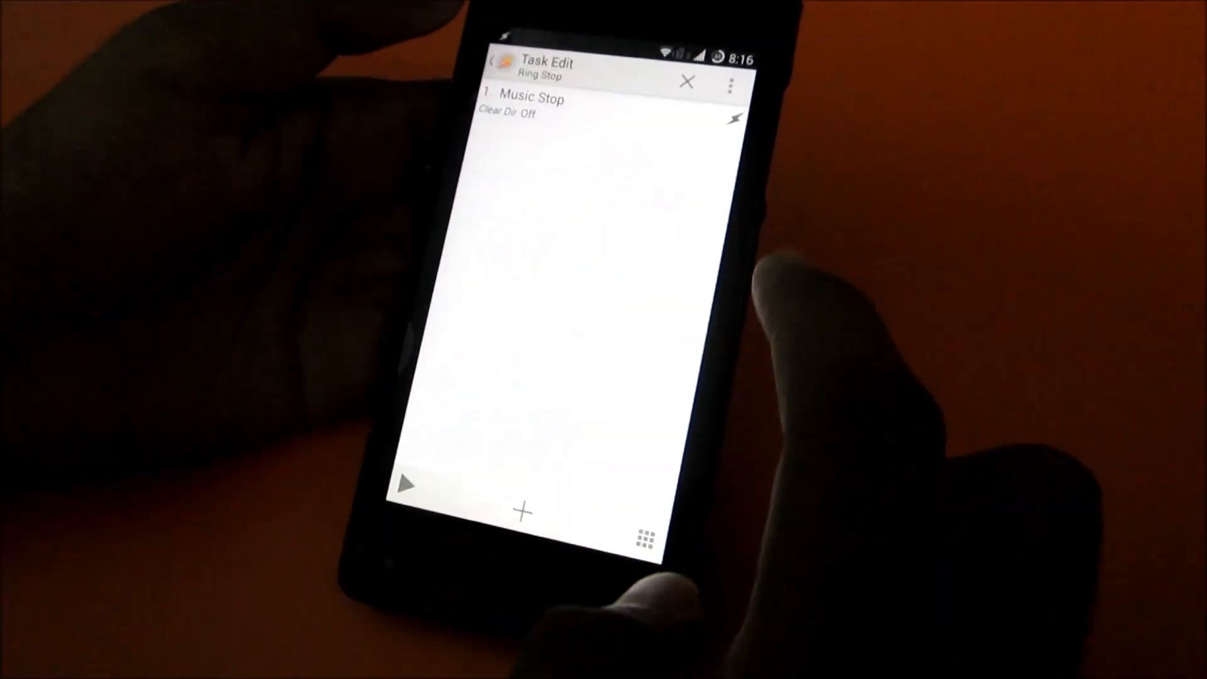
pyautogui.click(688, 82)
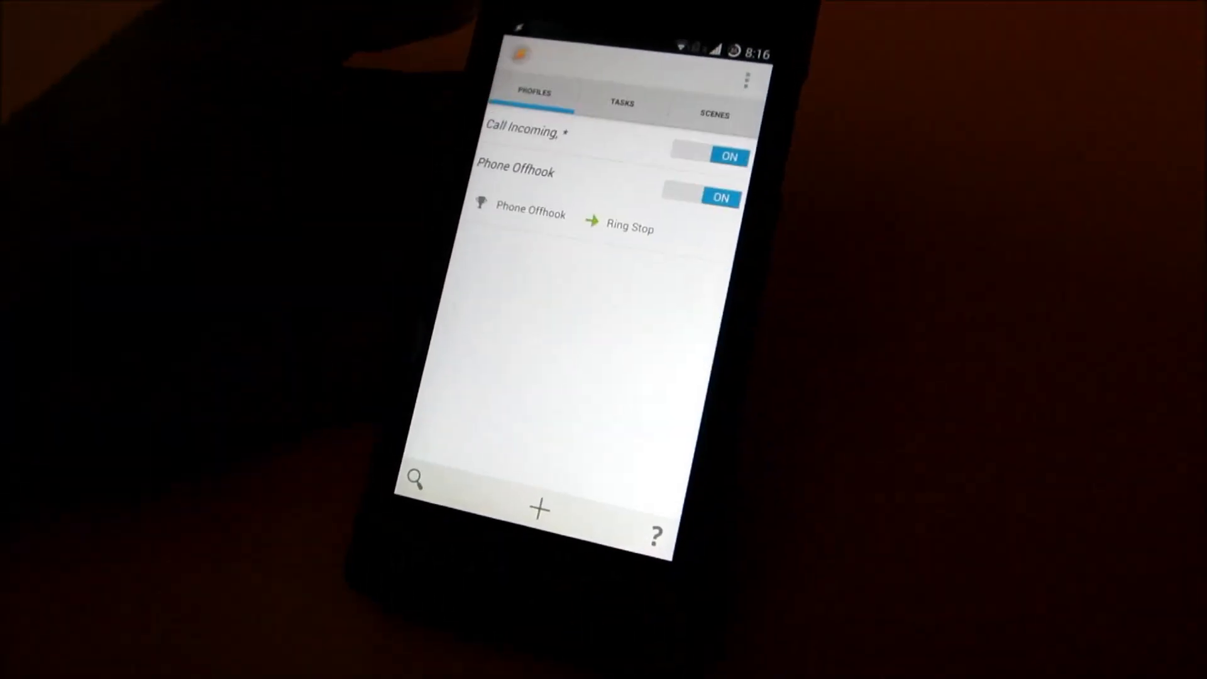